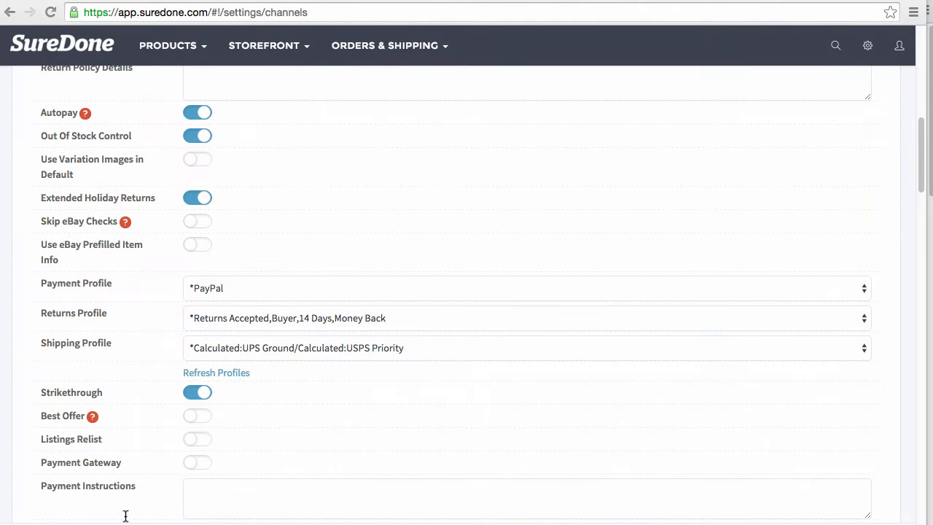
mouse_move(112, 348)
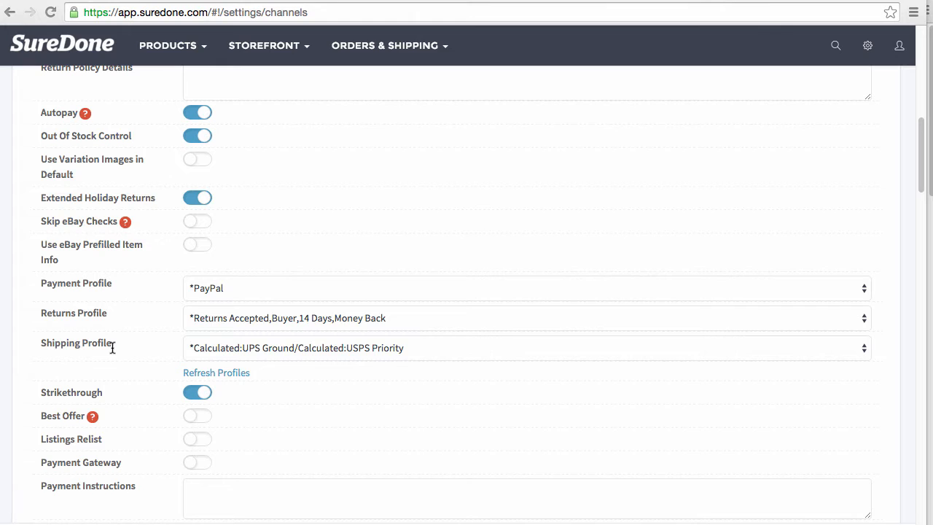
mouse_move(601, 330)
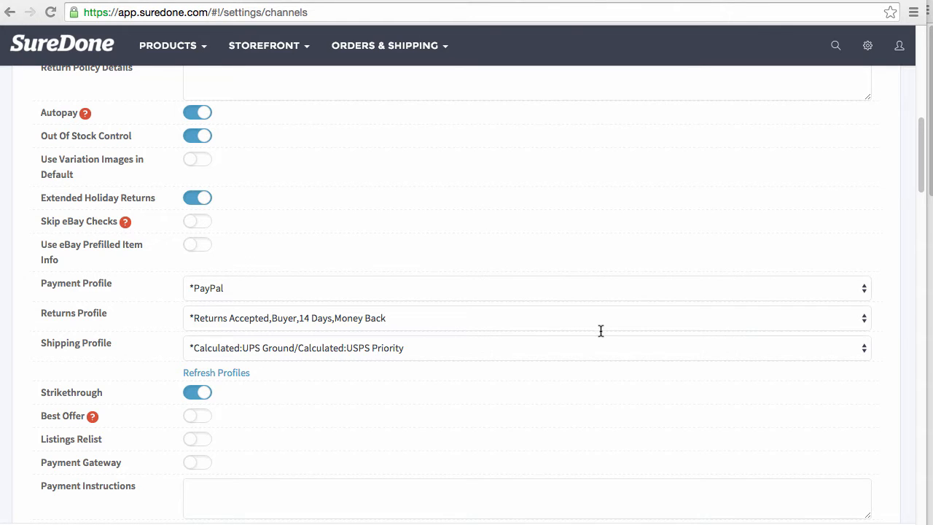
mouse_move(892, 144)
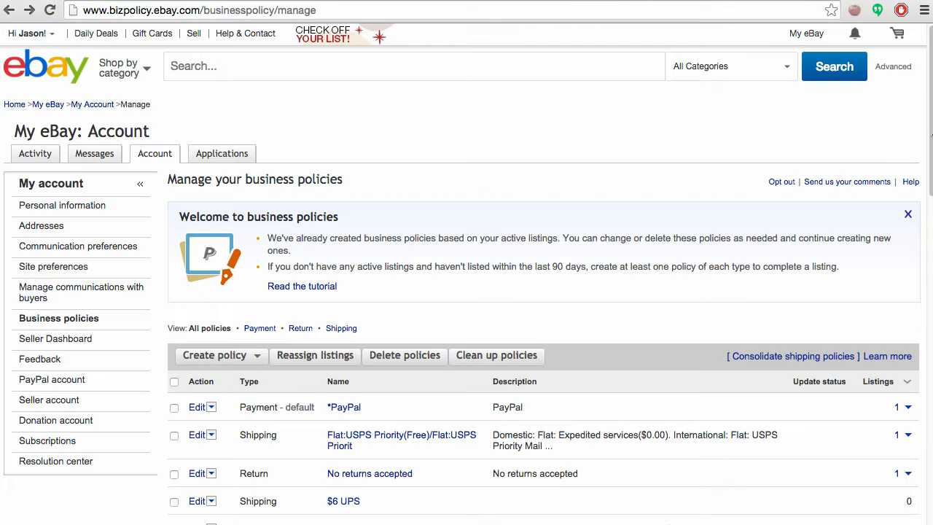
- Open eBay's business policies page via bit.ly/ebayprofiles and scroll to the policy table
left_click(154, 153)
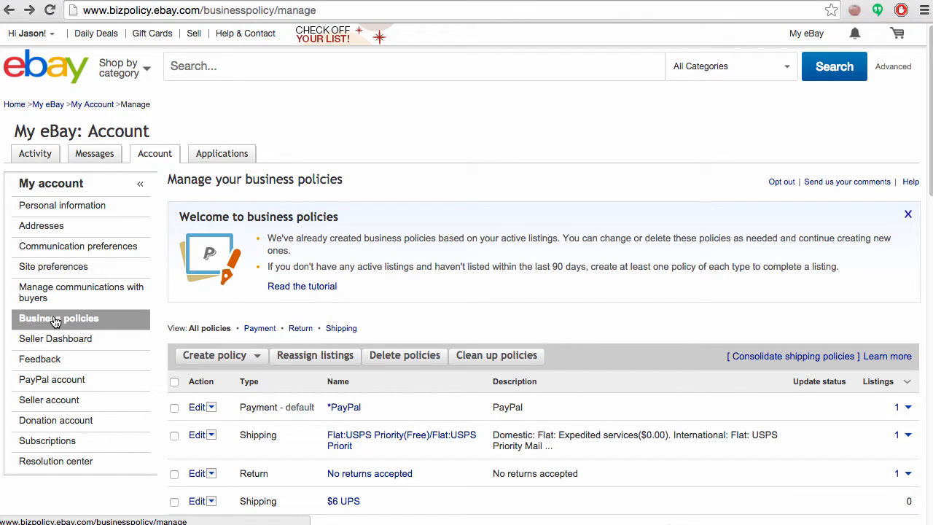
type("bit.ly/ebayprofiles")
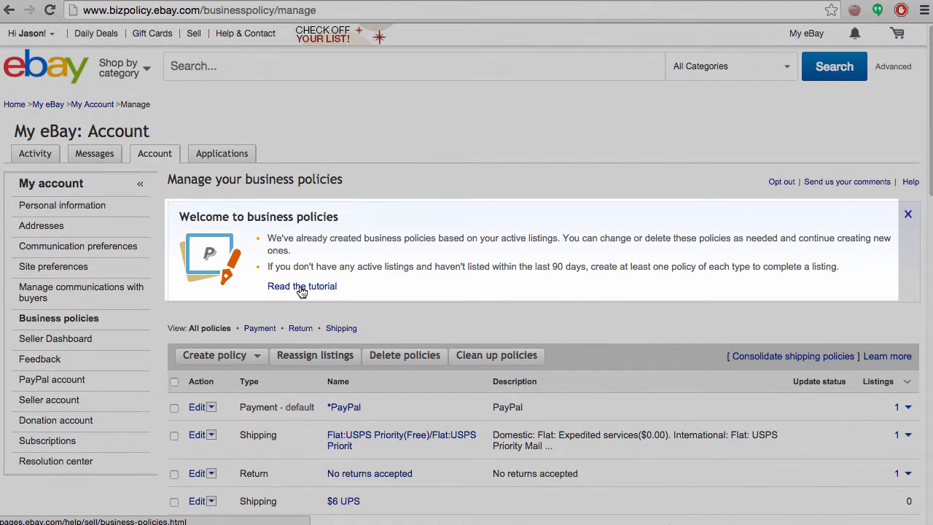
mouse_move(507, 268)
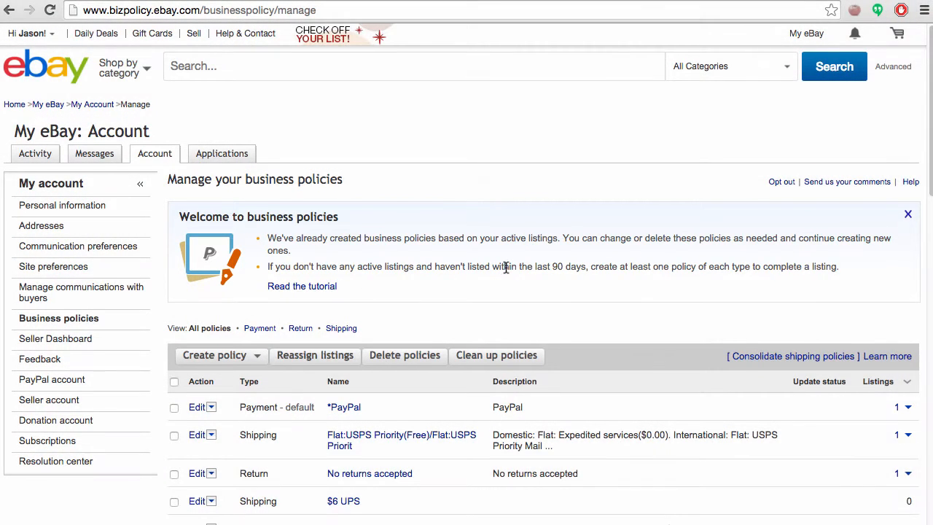
scroll("down", 3)
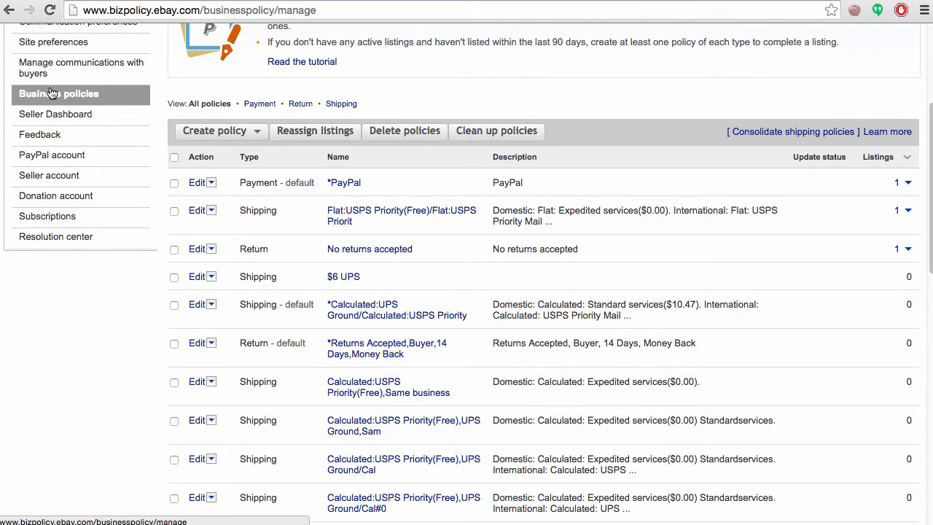
left_click(337, 156)
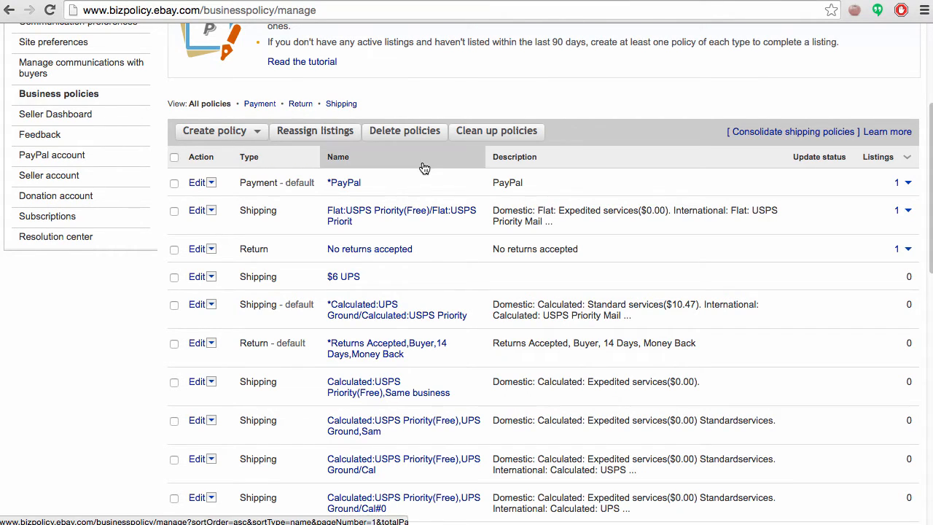
mouse_move(425, 188)
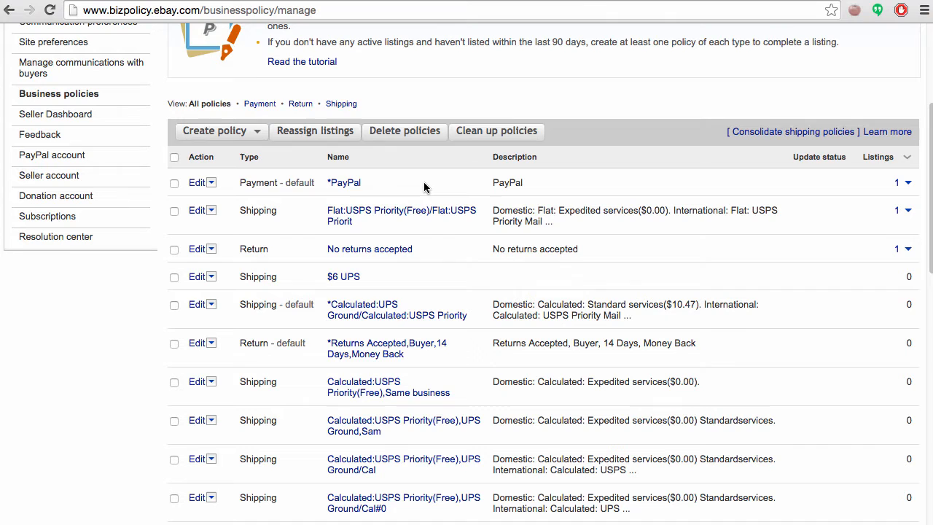
mouse_move(525, 267)
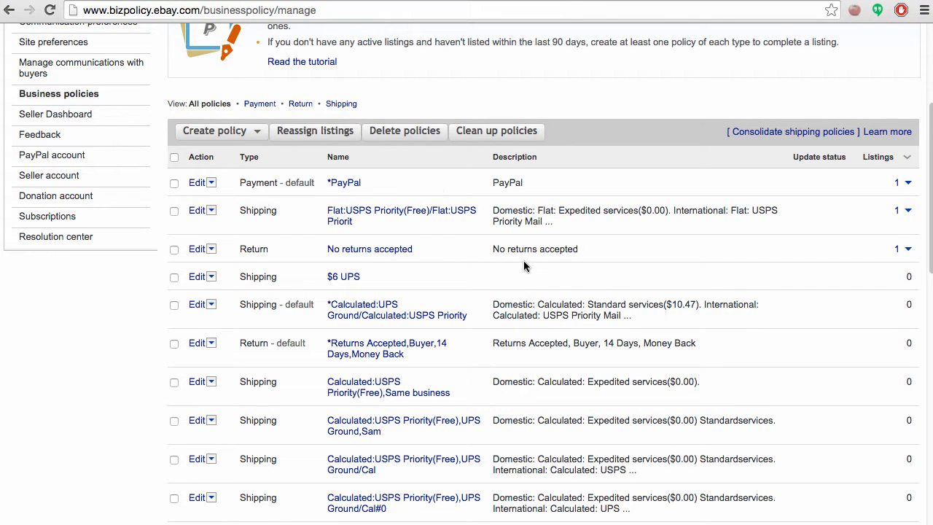
scroll("down", 3)
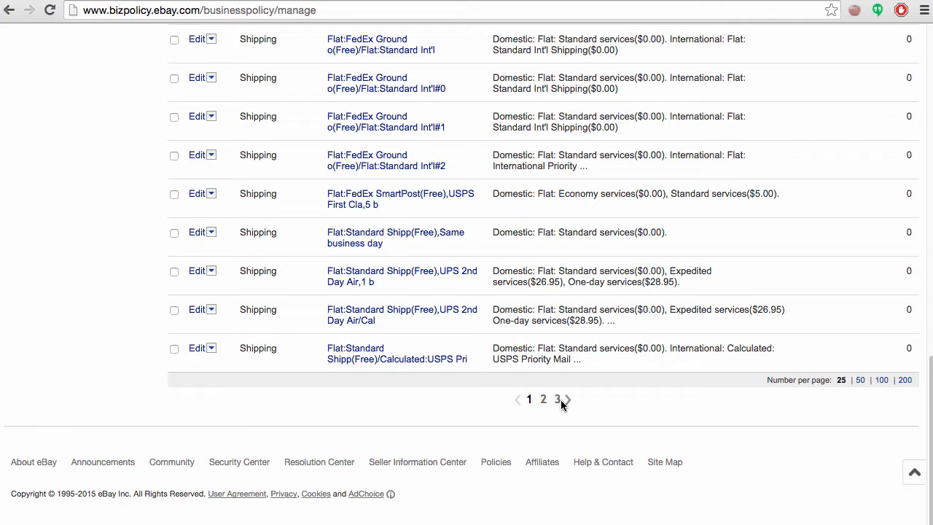
mouse_move(576, 402)
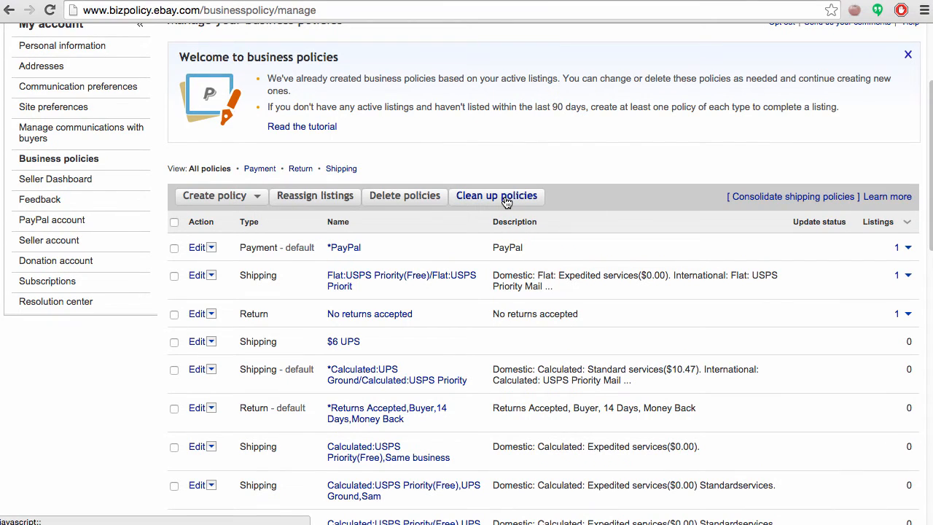
mouse_move(888, 438)
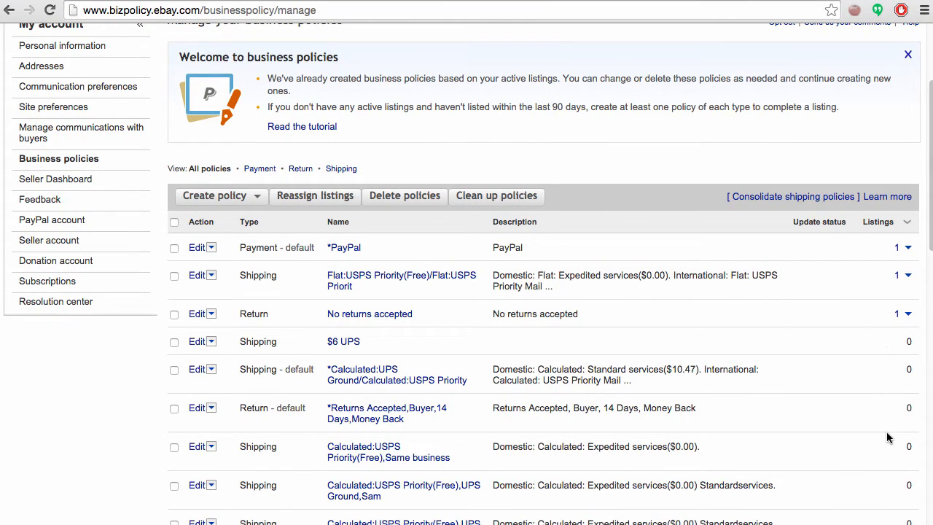
mouse_move(896, 440)
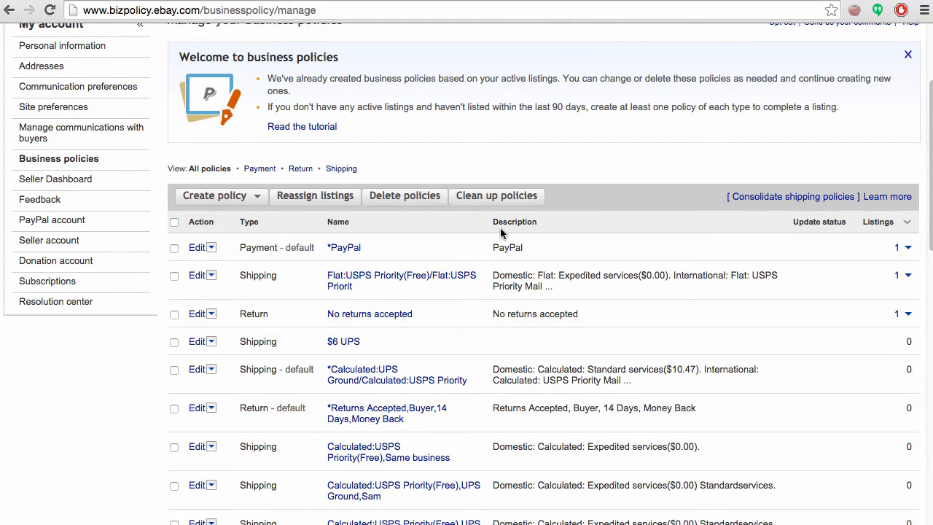
mouse_move(780, 206)
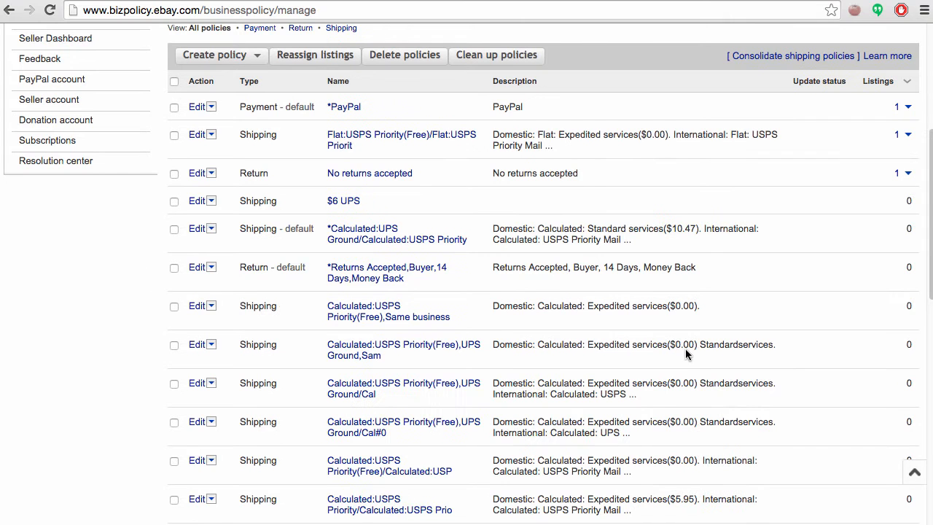
scroll("down", 3)
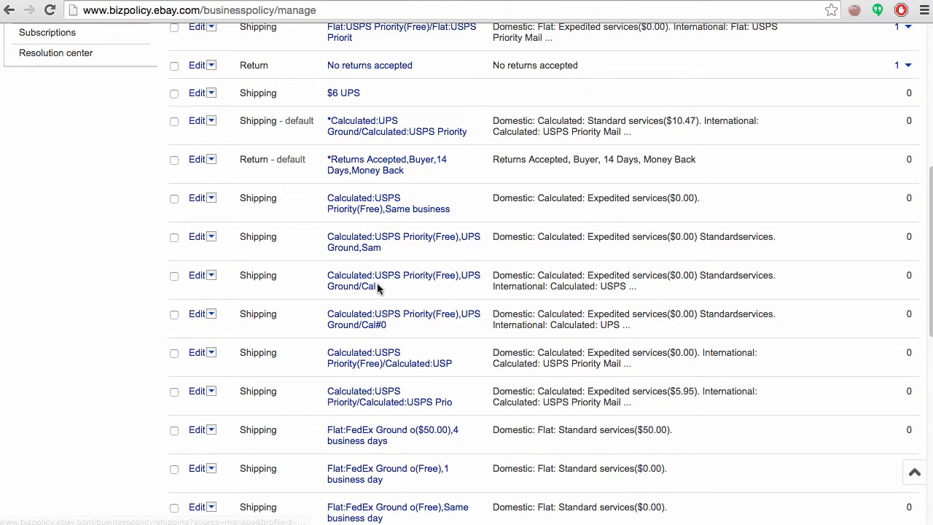
mouse_move(507, 316)
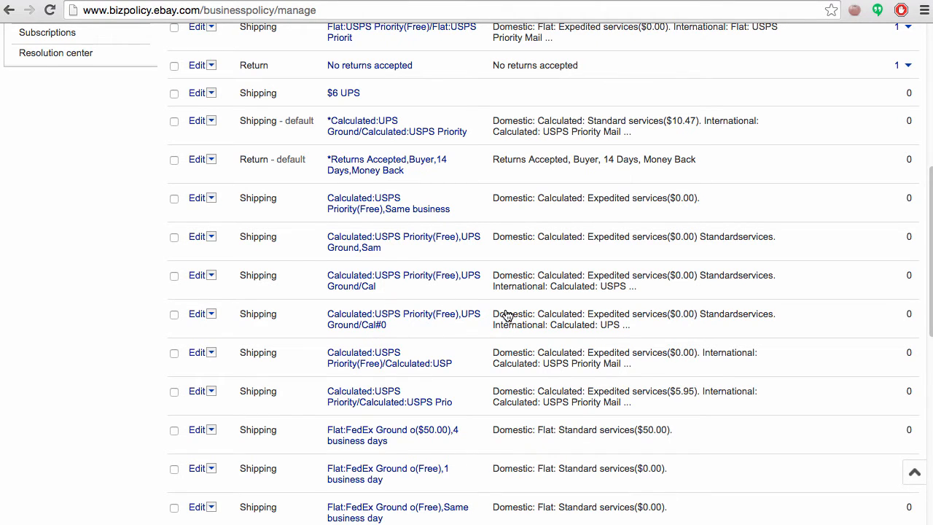
scroll("up", 3)
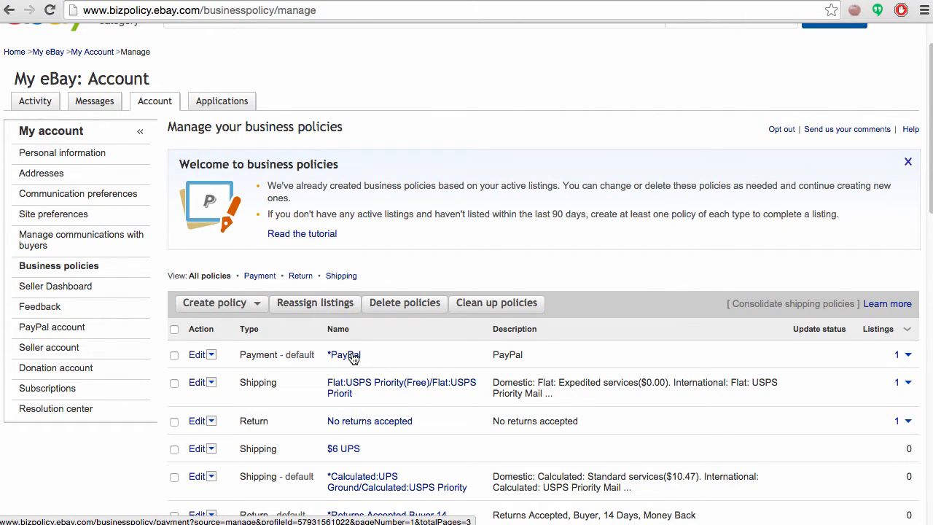
- Edit the *Calculated:UPS Ground/Calculated:USPS Priority default shipping policy
scroll("down", 3)
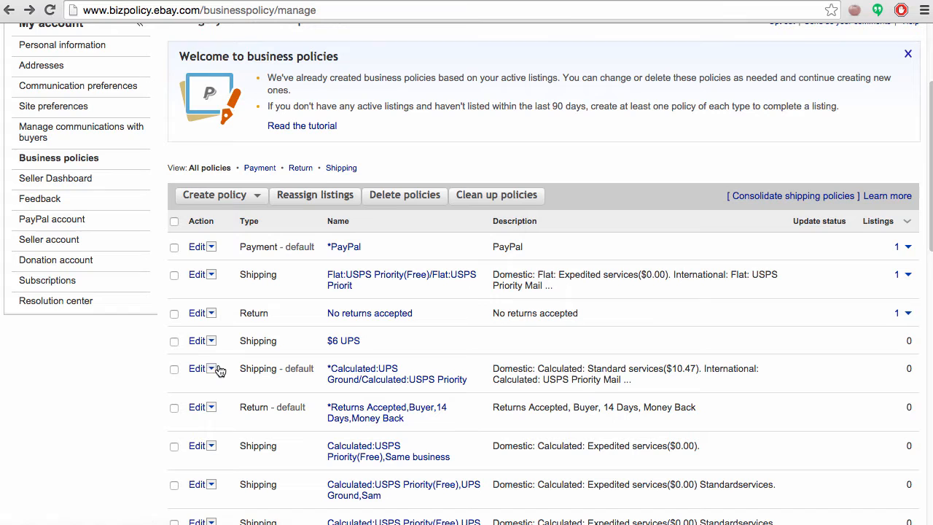
left_click(197, 368)
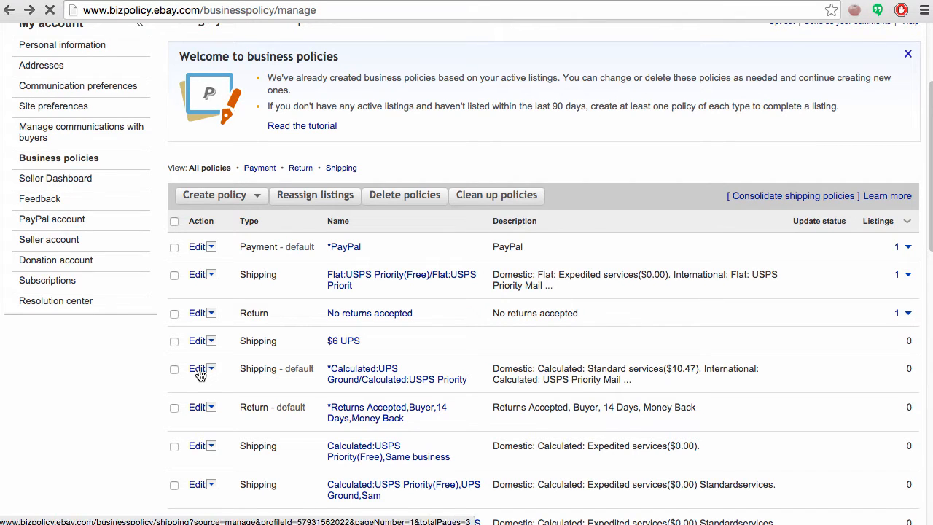
left_click(197, 368)
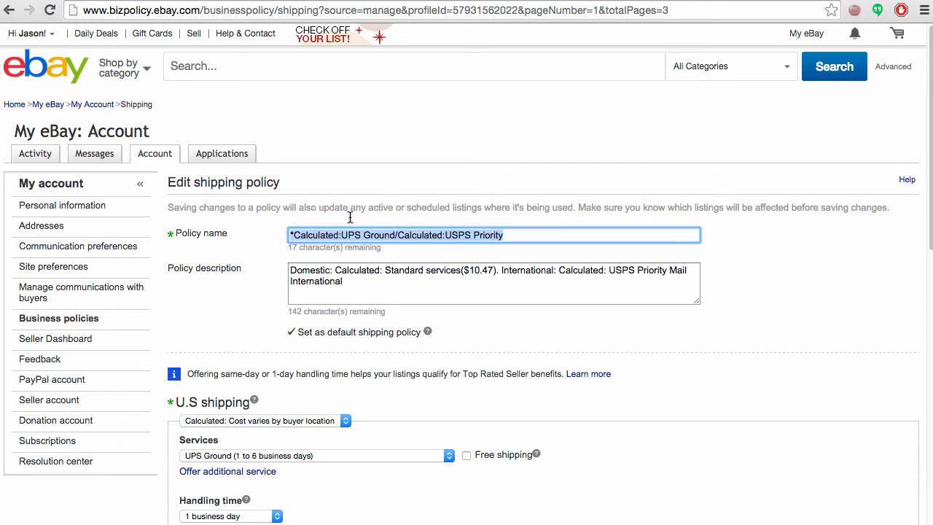
mouse_move(384, 203)
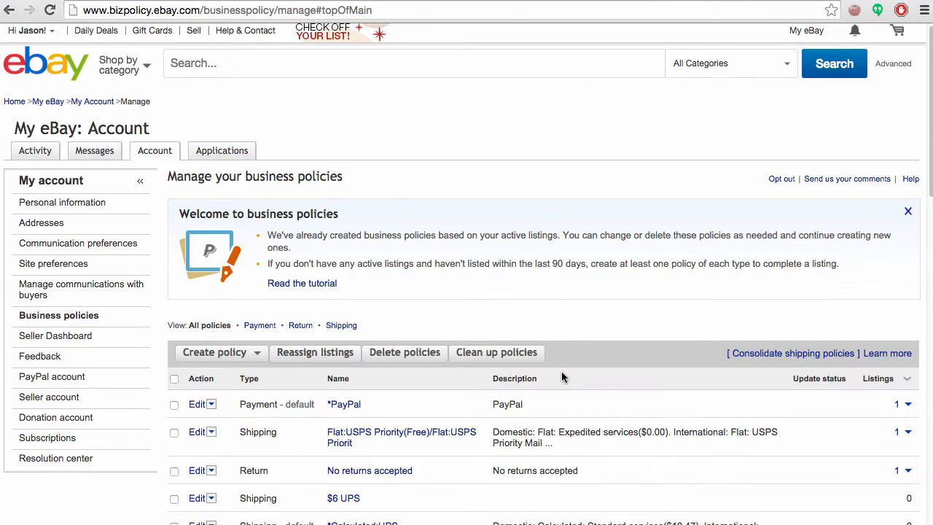
- Review the shipping policy's asterisk name, then leave the editor without changes
scroll("down", 3)
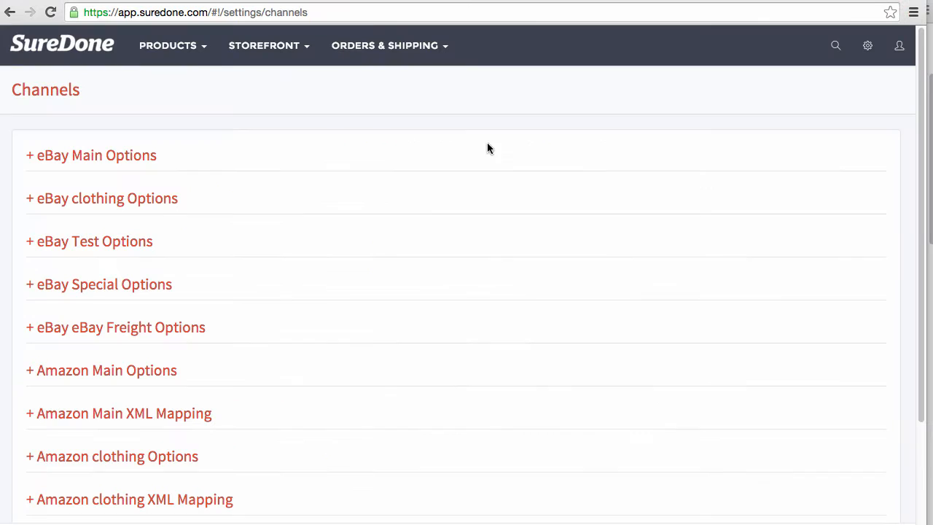
- Expand SureDone's eBay Main Options and scroll to the Payment, Returns and Shipping Profile fields
left_click(867, 46)
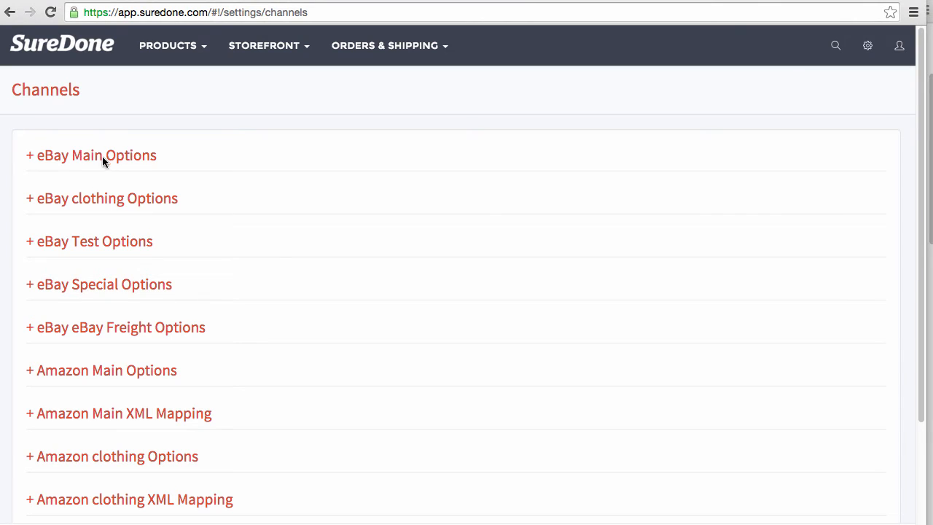
left_click(92, 155)
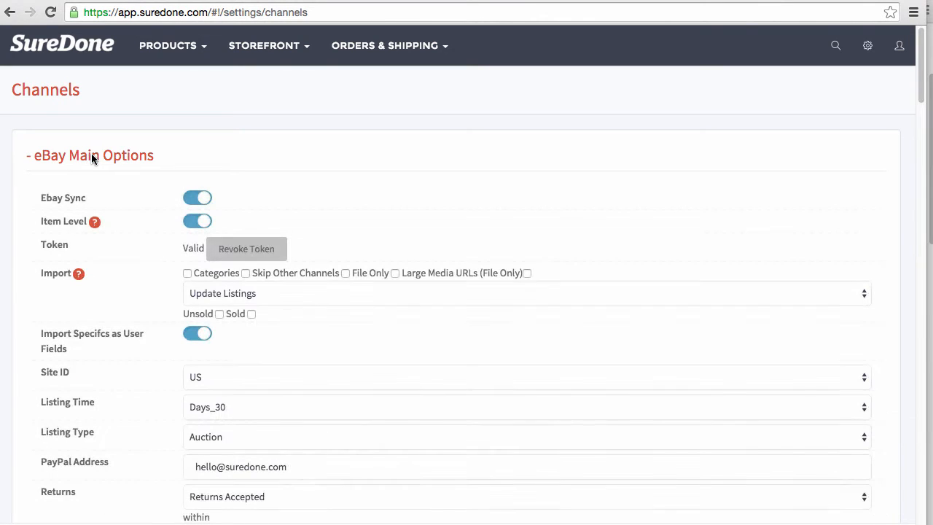
mouse_move(127, 177)
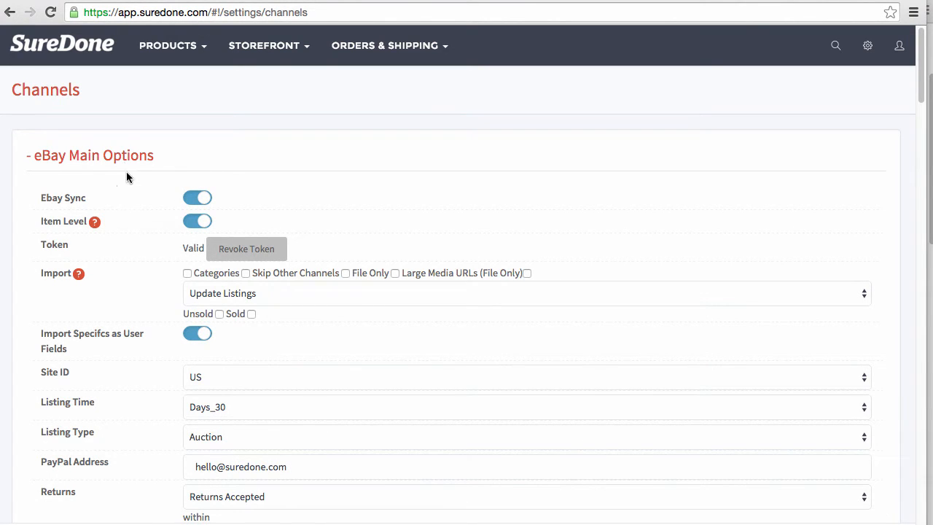
scroll("down", 3)
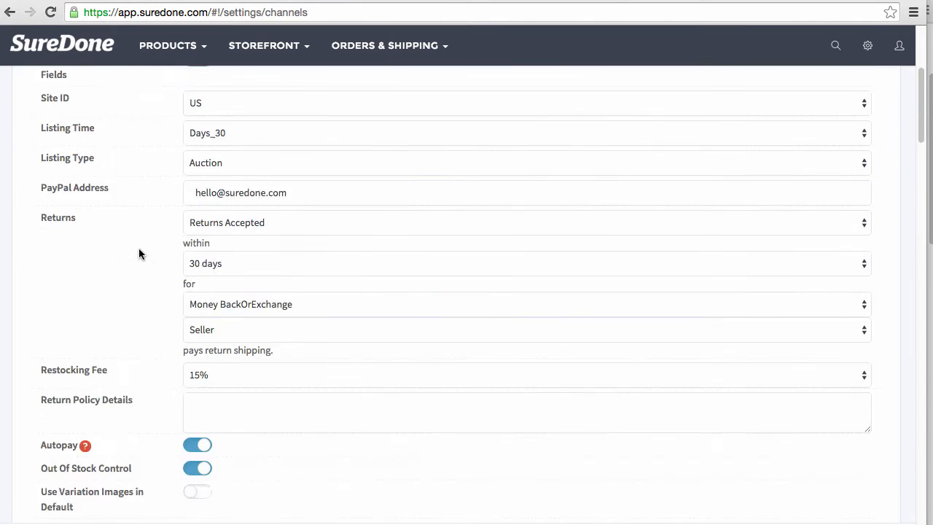
scroll("down", 3)
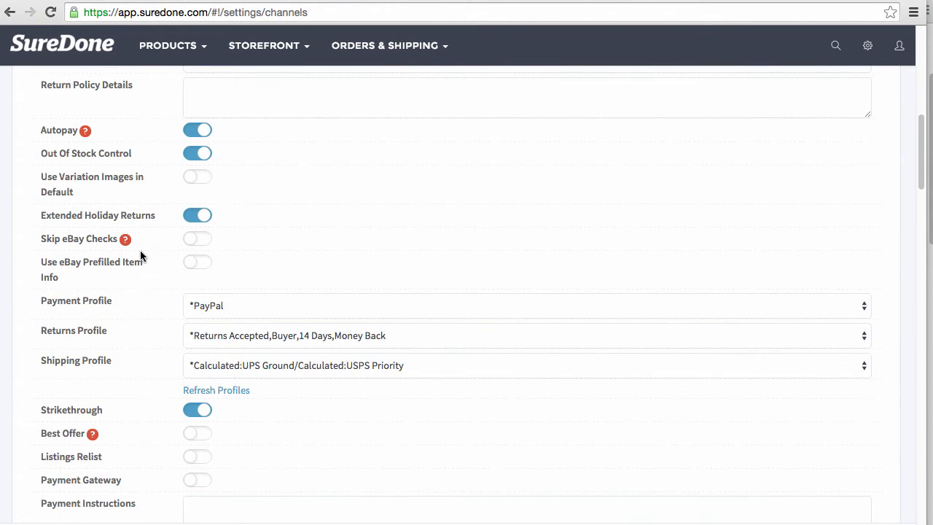
scroll("down", 3)
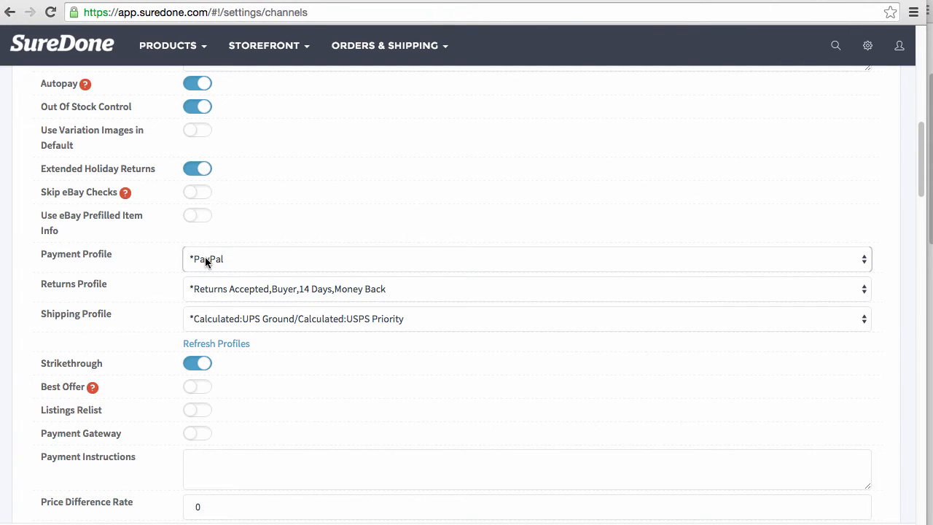
mouse_move(230, 263)
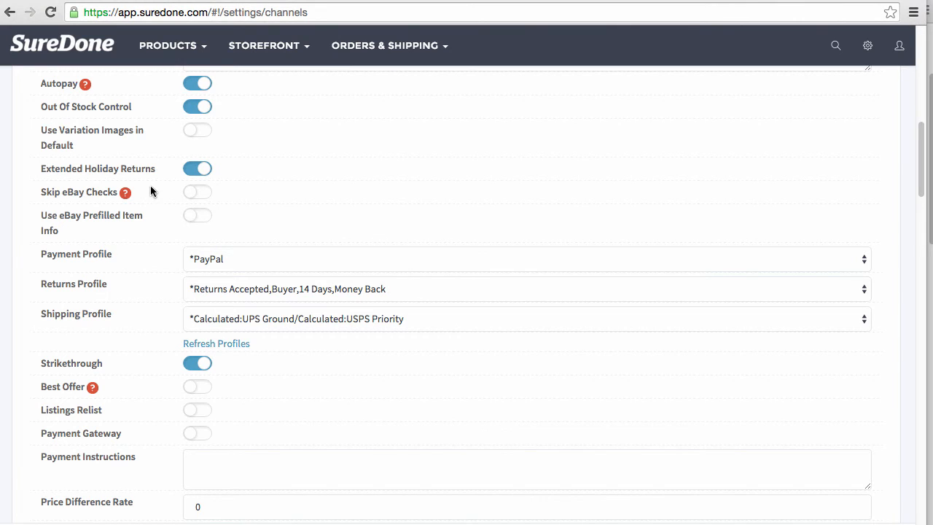
mouse_move(205, 299)
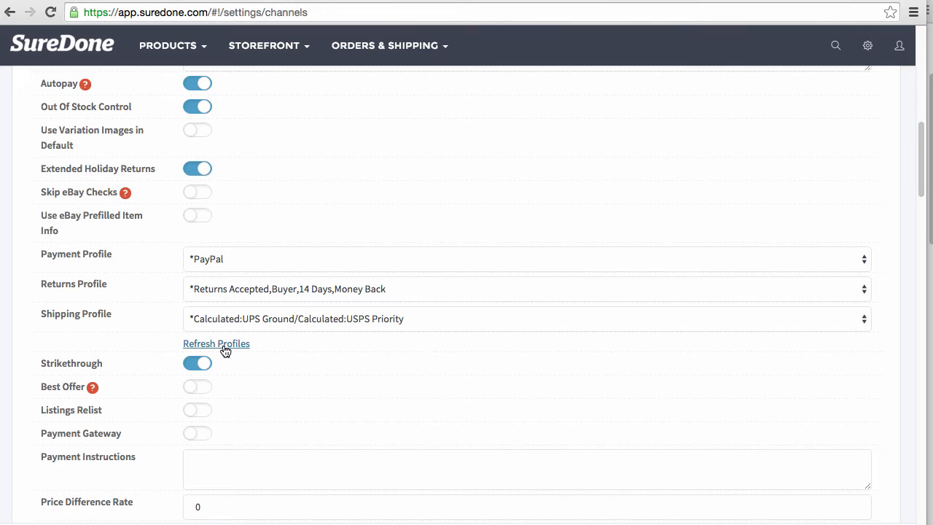
- Refresh profiles, then choose *Calculated:UPS Ground shipping and *Returns Accepted,Buyer,14 Days returns
left_click(216, 344)
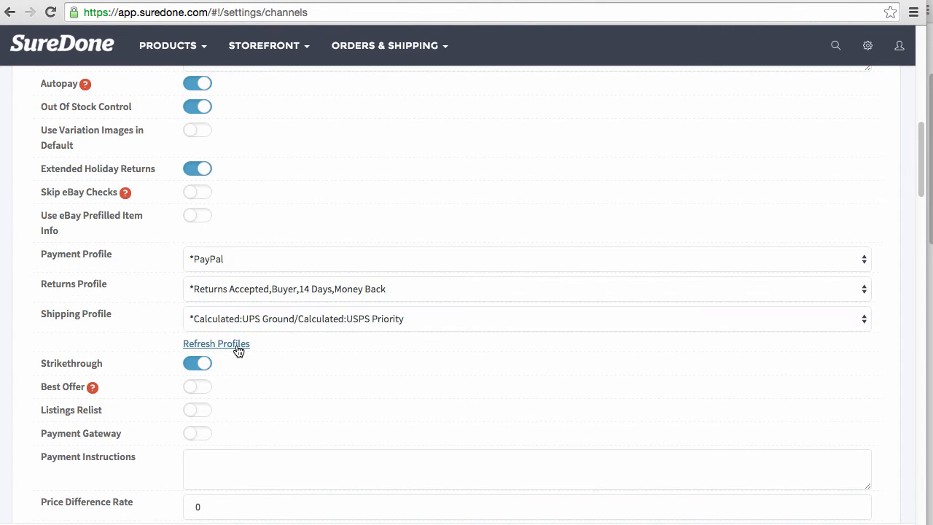
left_click(527, 319)
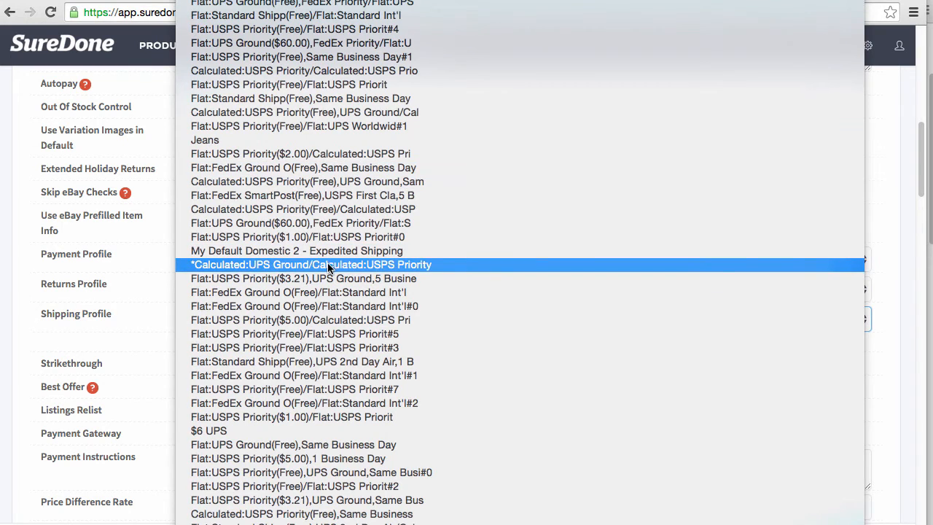
mouse_move(215, 274)
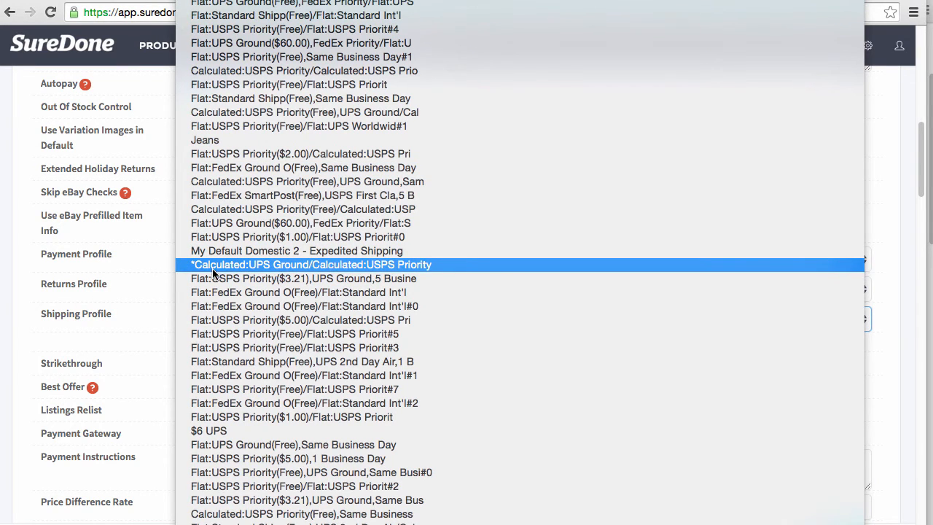
left_click(311, 265)
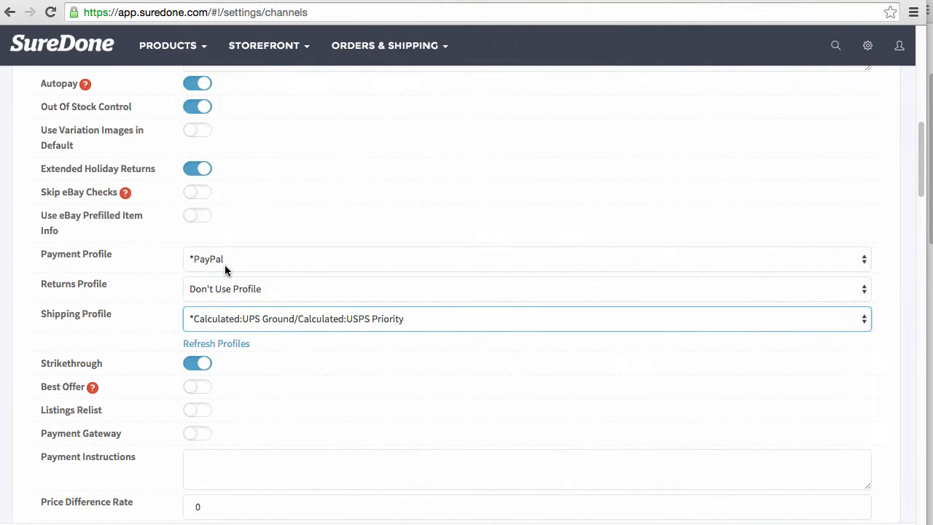
left_click(525, 289)
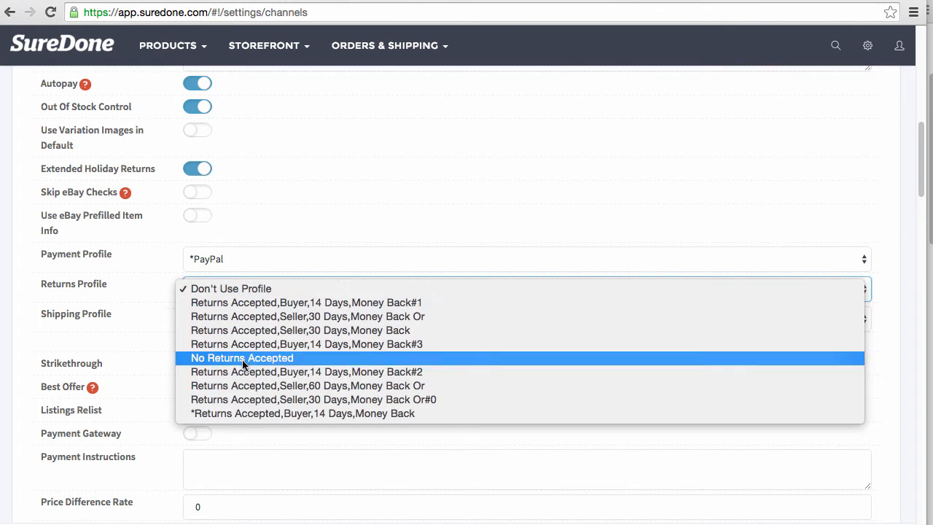
left_click(302, 413)
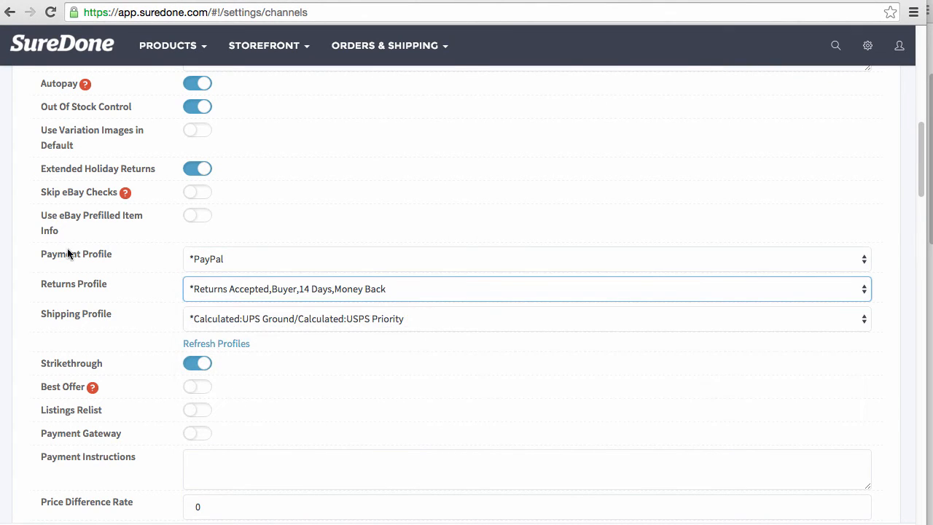
mouse_move(758, 493)
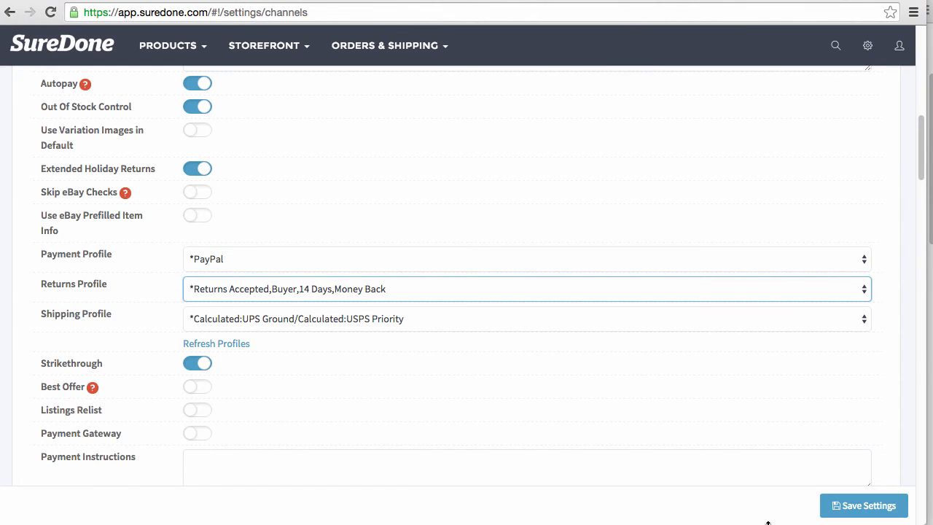
- Save the eBay channel settings with the asterisk default profiles
left_click(863, 505)
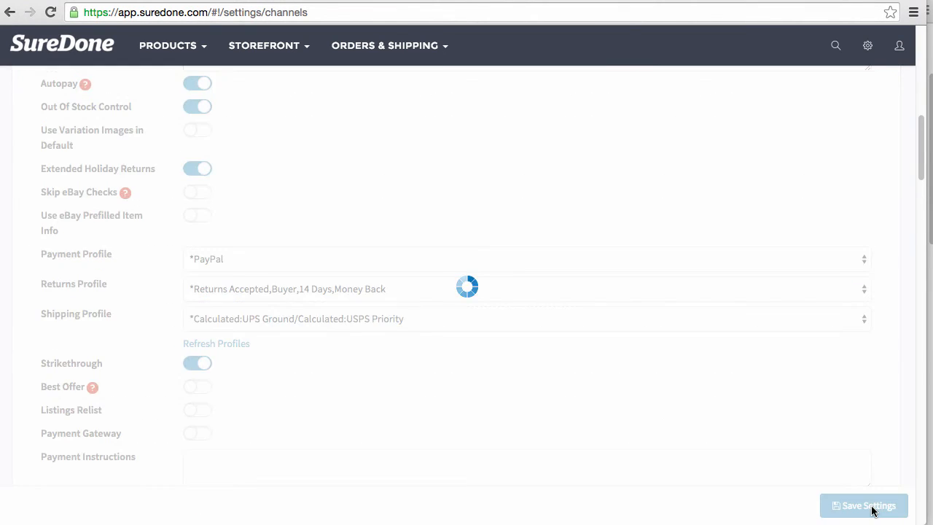
left_click(863, 505)
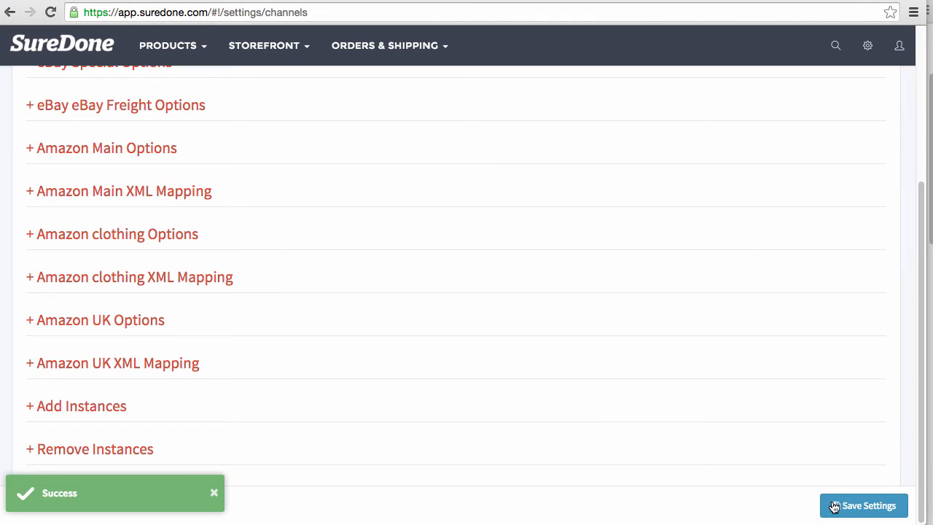
mouse_move(822, 495)
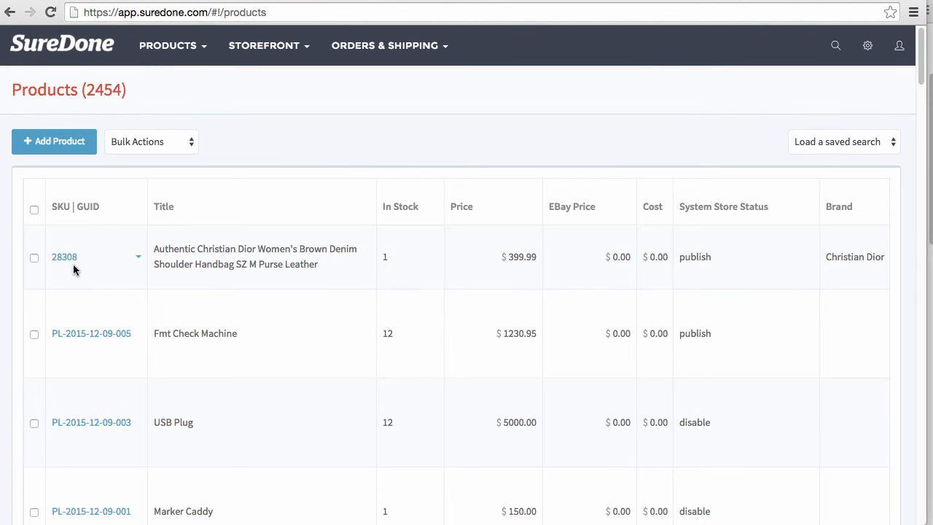
- Open product SKU 28308 and jump to its eBay Main listing details
left_click(64, 256)
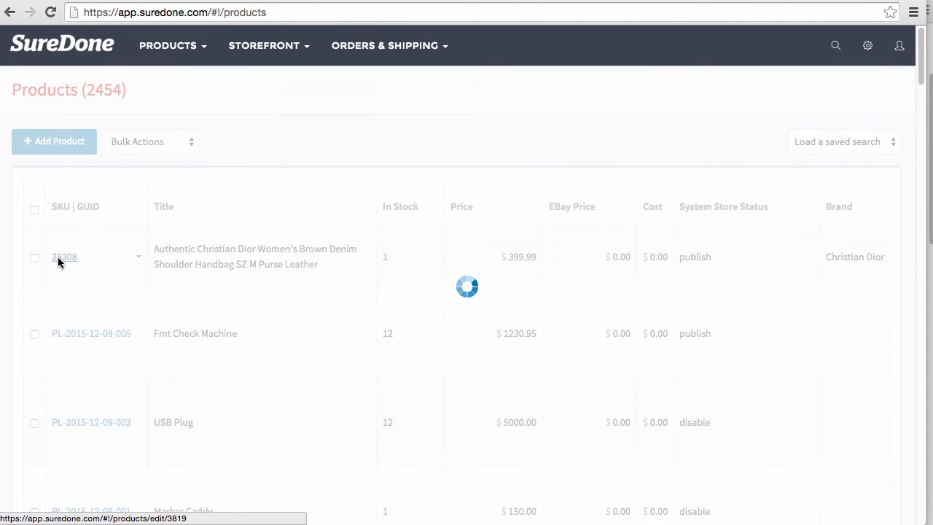
left_click(64, 257)
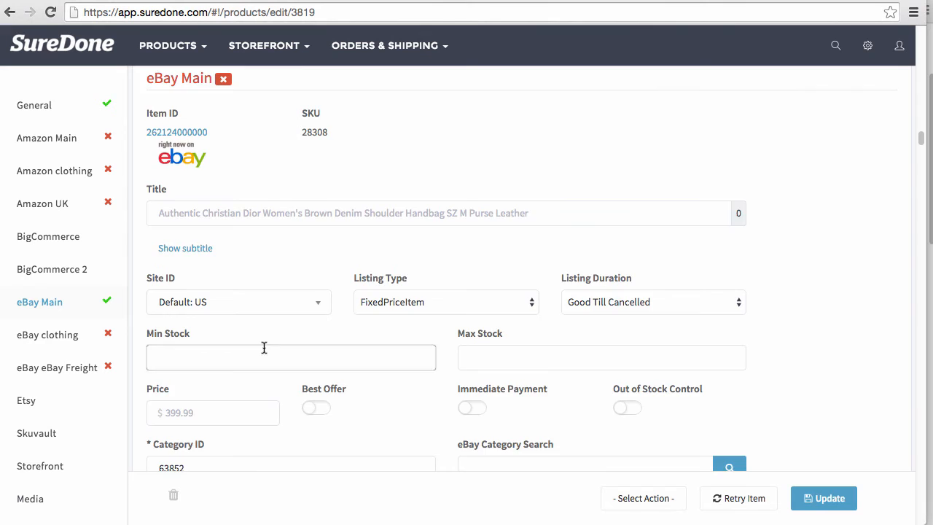
scroll("down", 3)
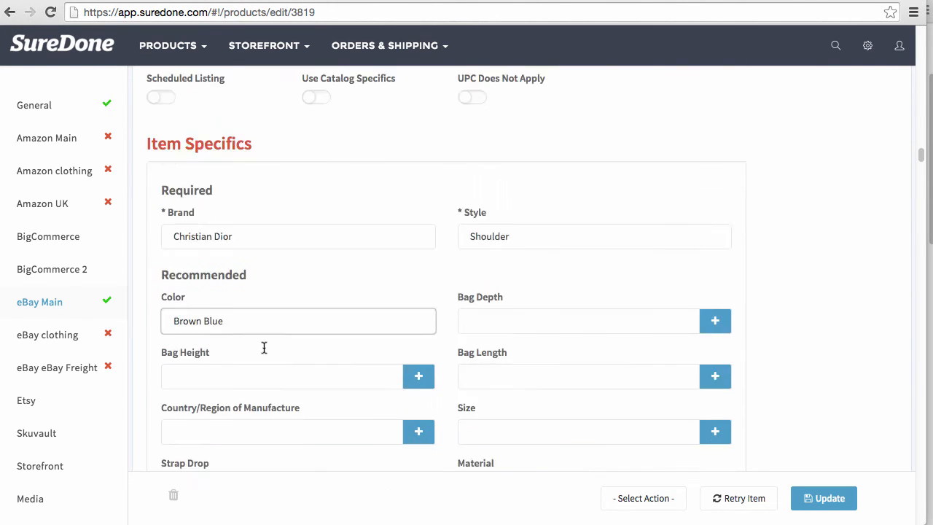
scroll("up", 3)
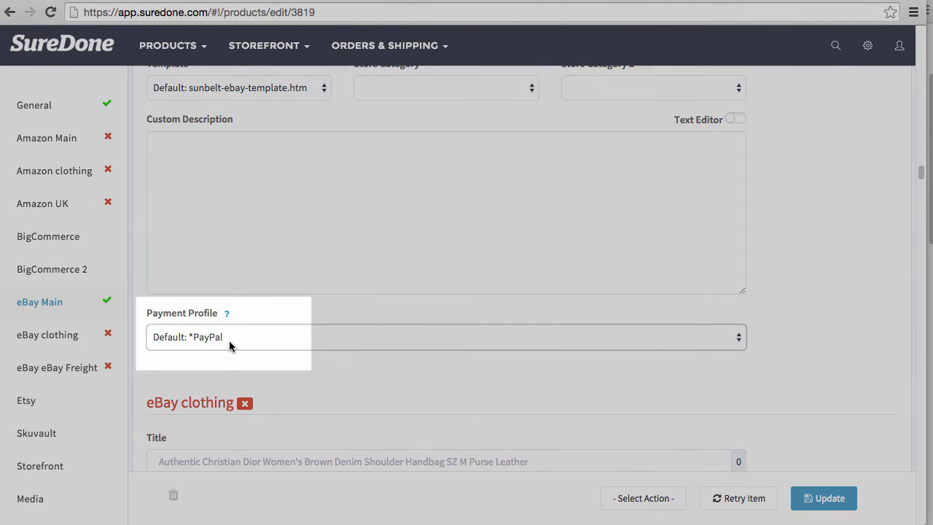
mouse_move(344, 337)
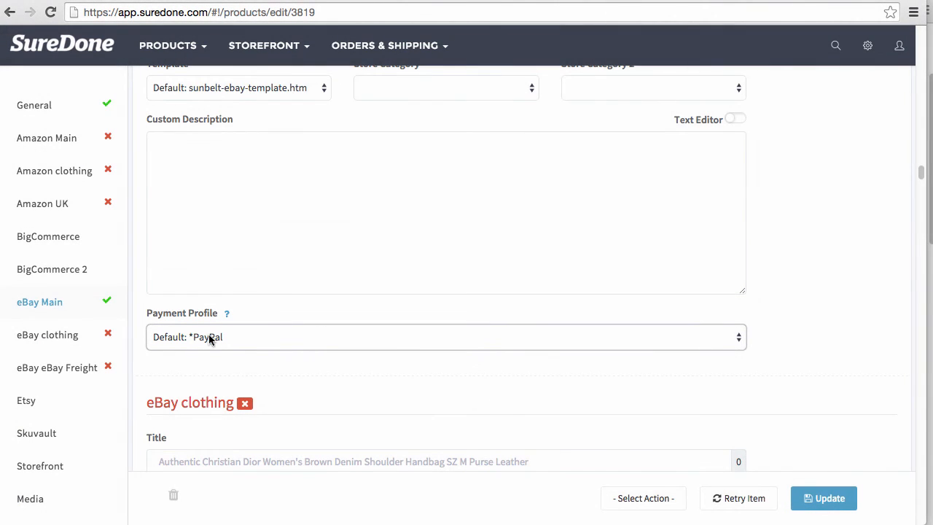
- Confirm the payment profile dropdown shows Default: *PayPal and keep it
left_click(446, 337)
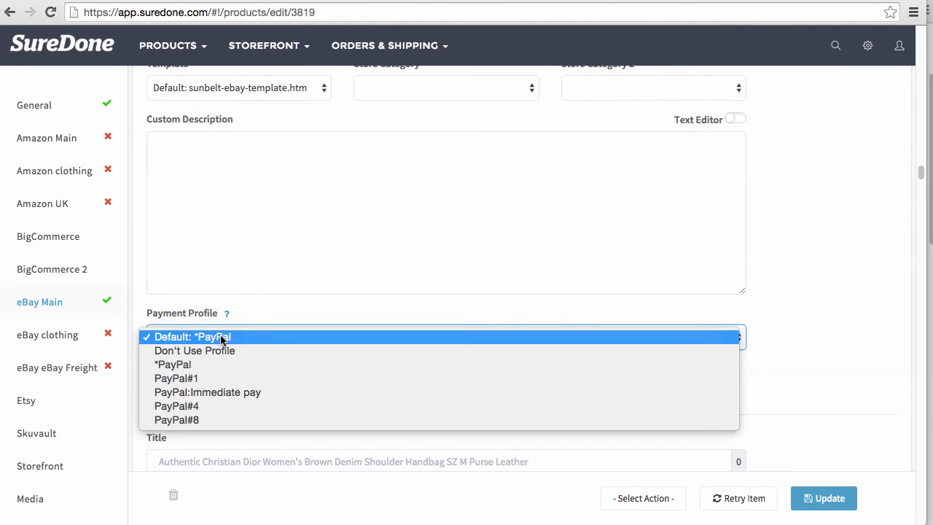
left_click(211, 336)
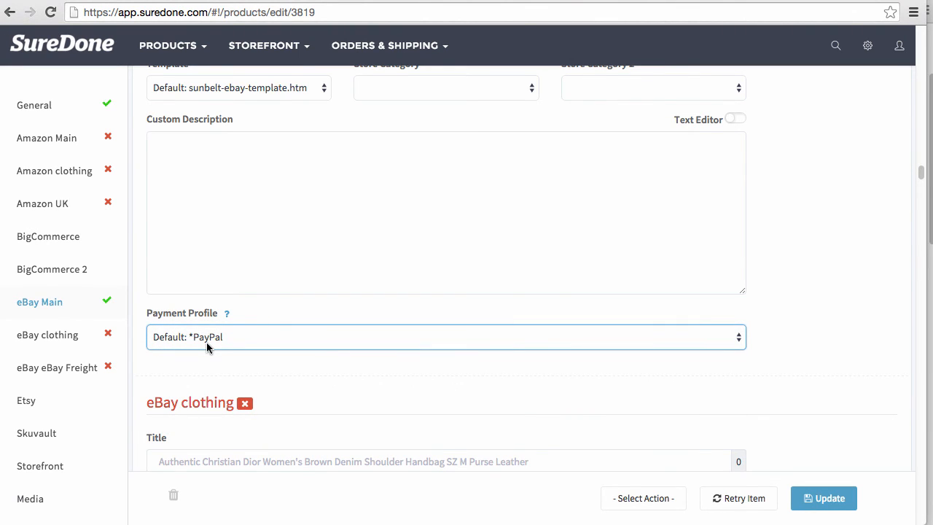
scroll("down", 3)
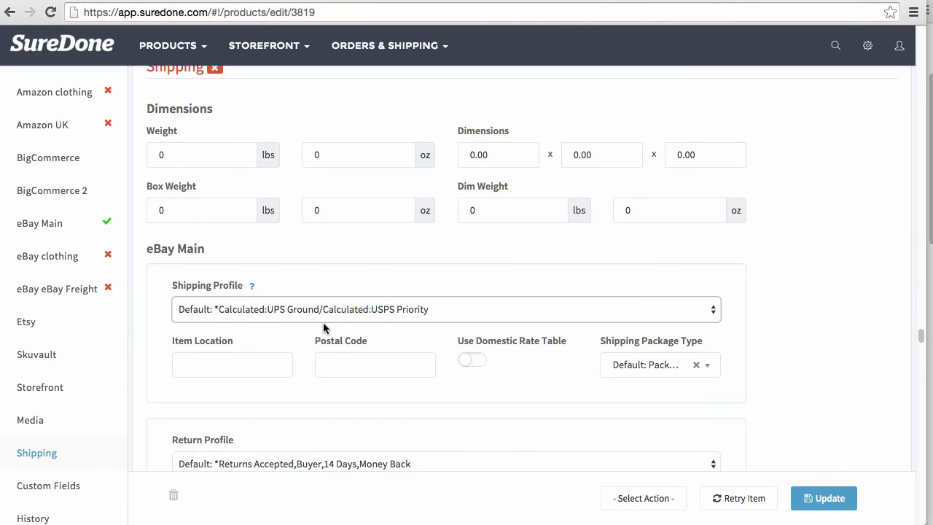
scroll("down", 3)
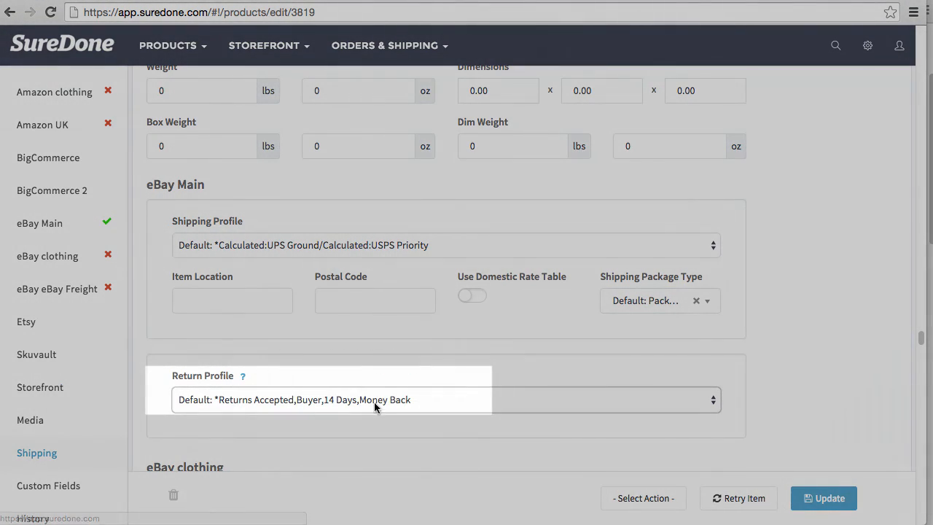